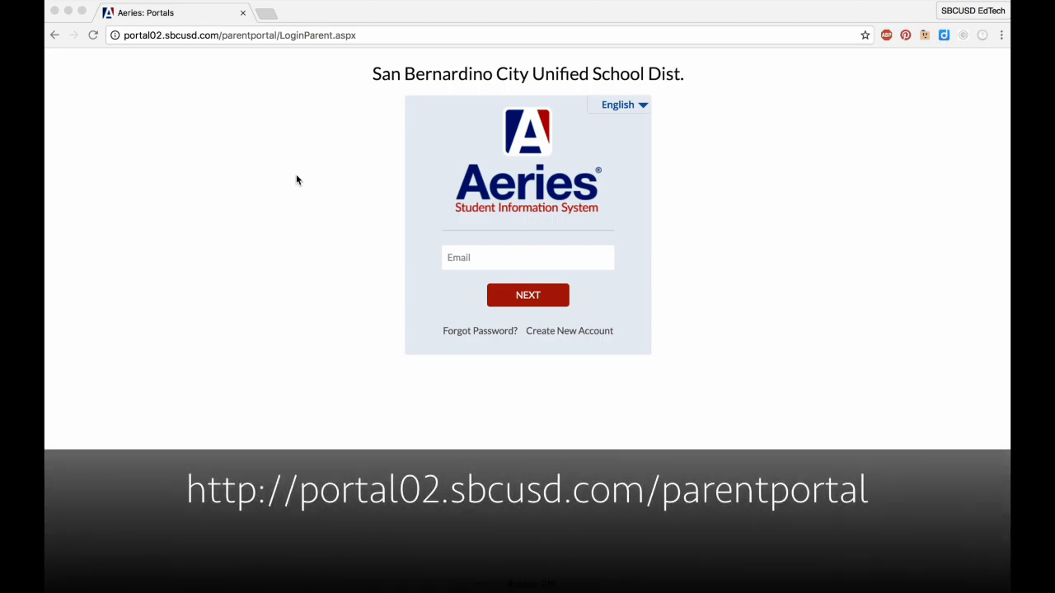
- Enter the account email and password to sign in to the portal
{"action": "left_click", "coordinate": [528, 258]}
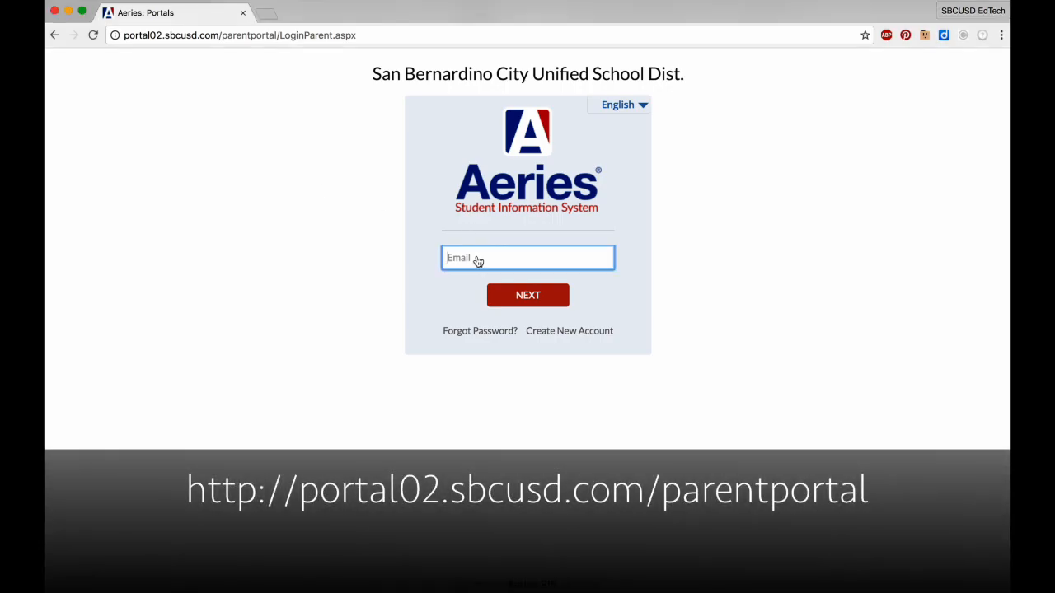
{"action": "type", "text": "youremailaddress@gm"}
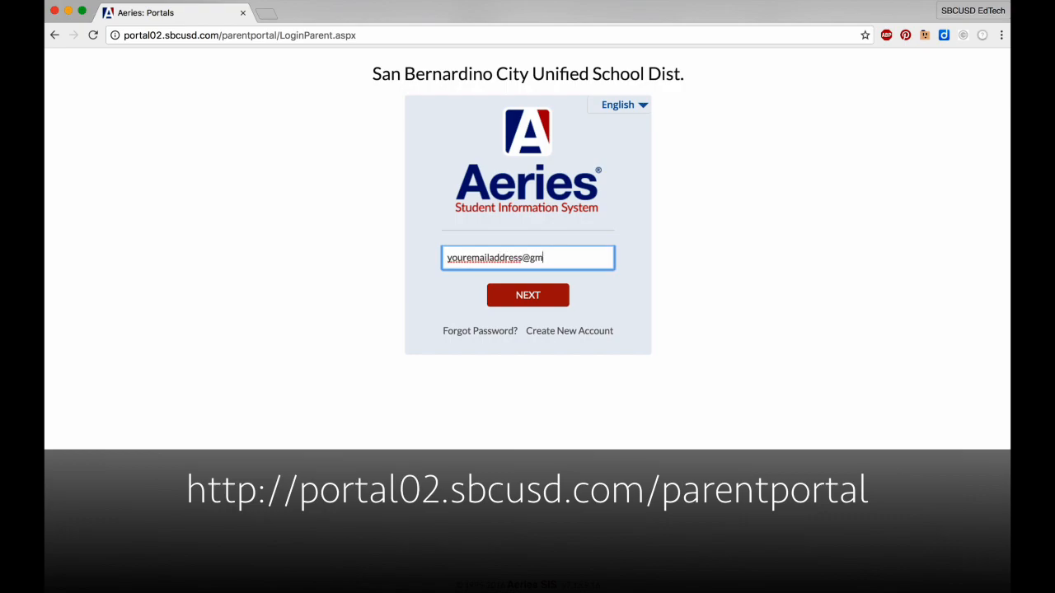
{"action": "type", "text": "ail.com"}
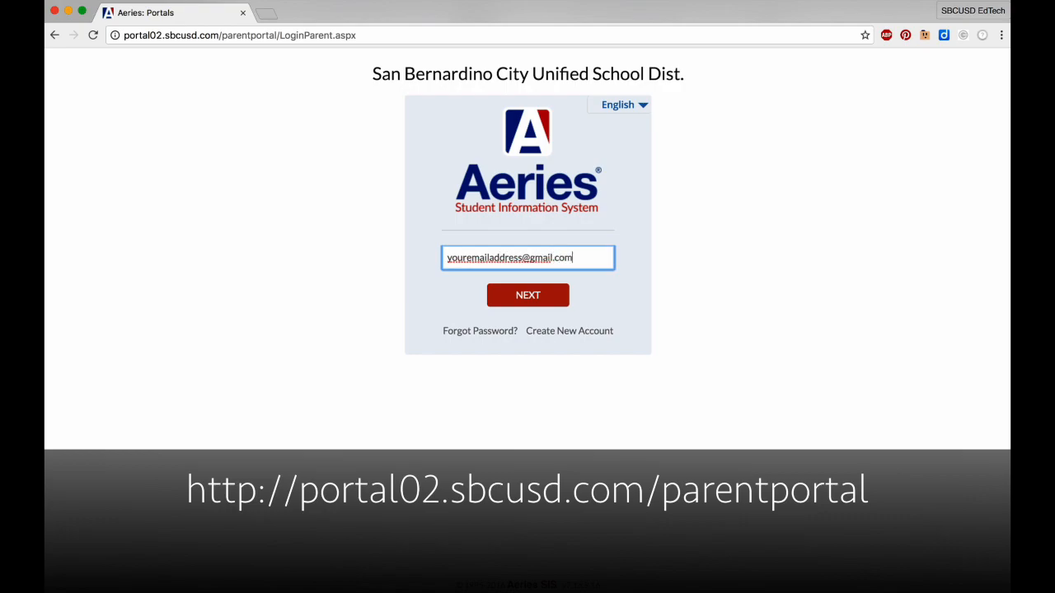
{"action": "left_click", "coordinate": [528, 295]}
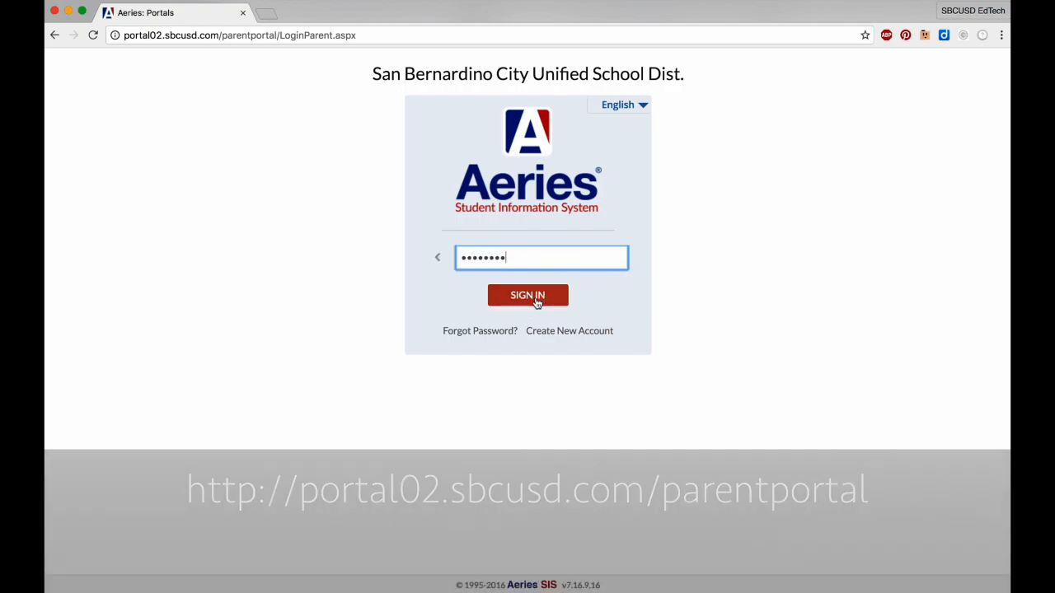
{"action": "left_click", "coordinate": [528, 295]}
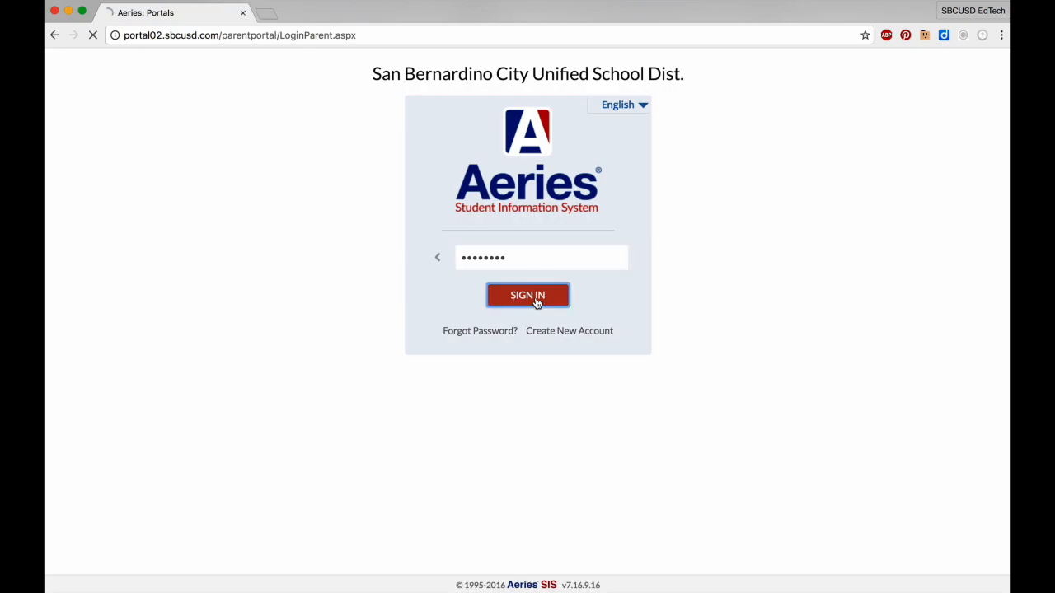
{"action": "left_click", "coordinate": [527, 295]}
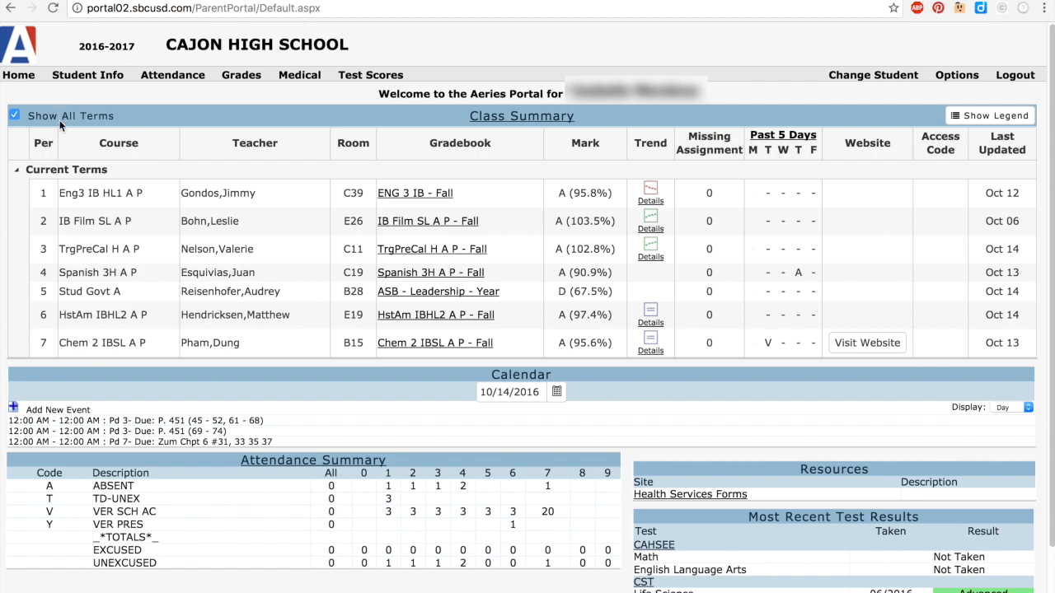
{"action": "mouse_move", "coordinate": [113, 369]}
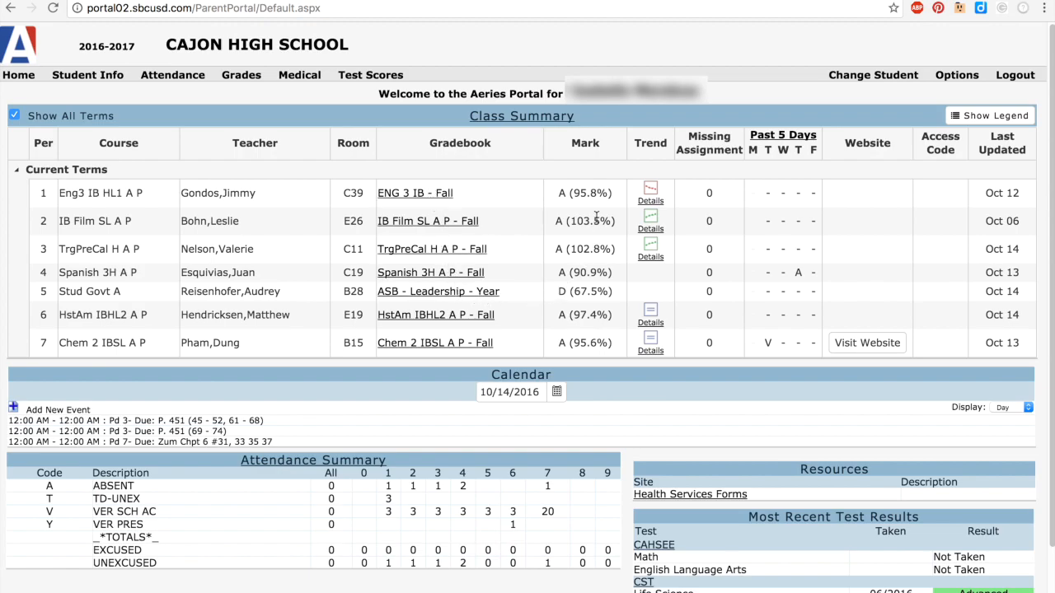
{"action": "mouse_move", "coordinate": [595, 358]}
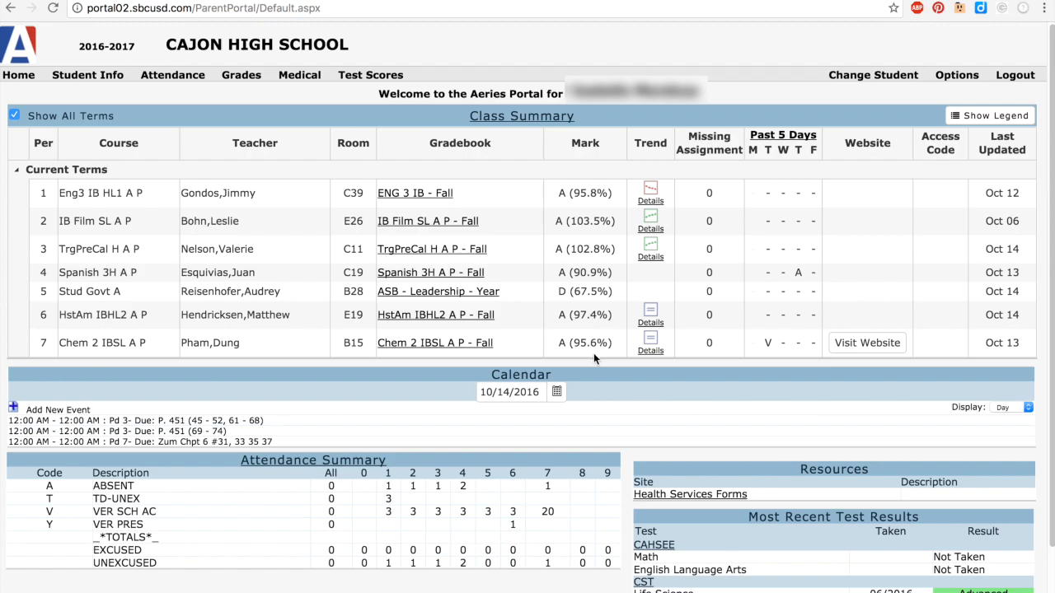
{"action": "mouse_move", "coordinate": [741, 349]}
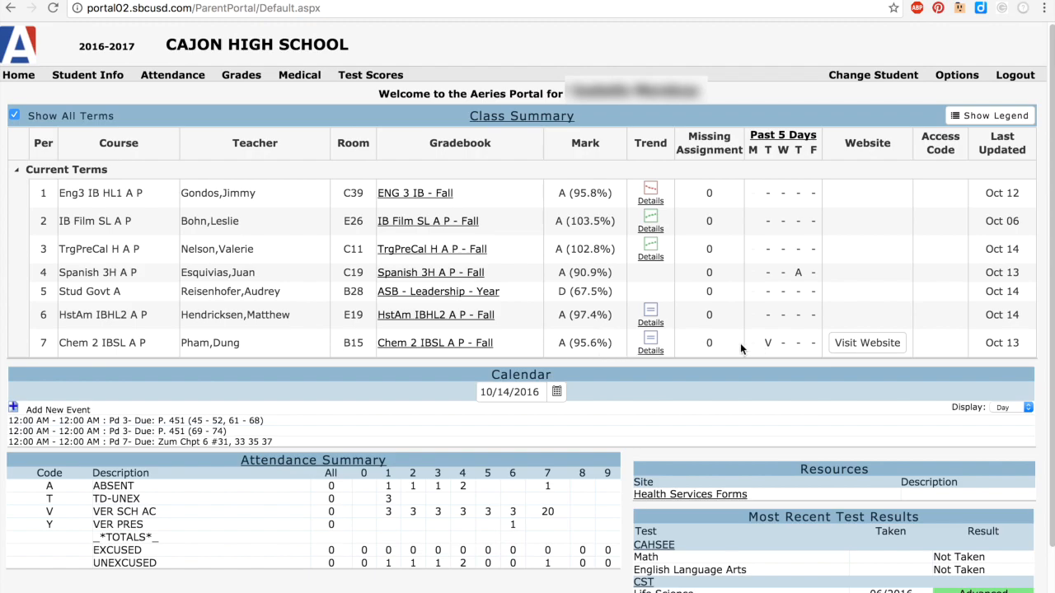
{"action": "mouse_move", "coordinate": [751, 346]}
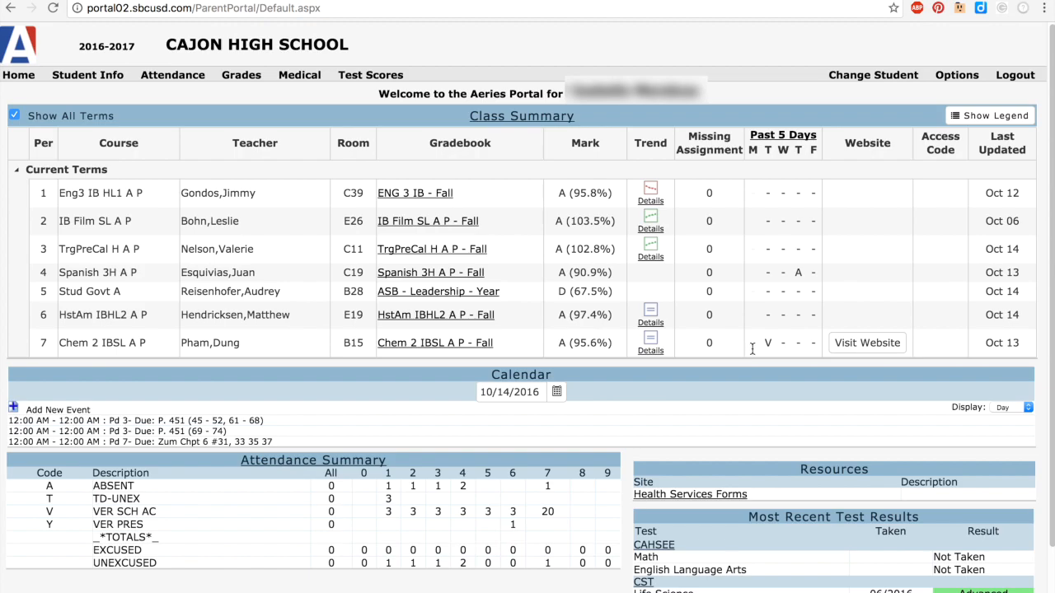
{"action": "mouse_move", "coordinate": [766, 303]}
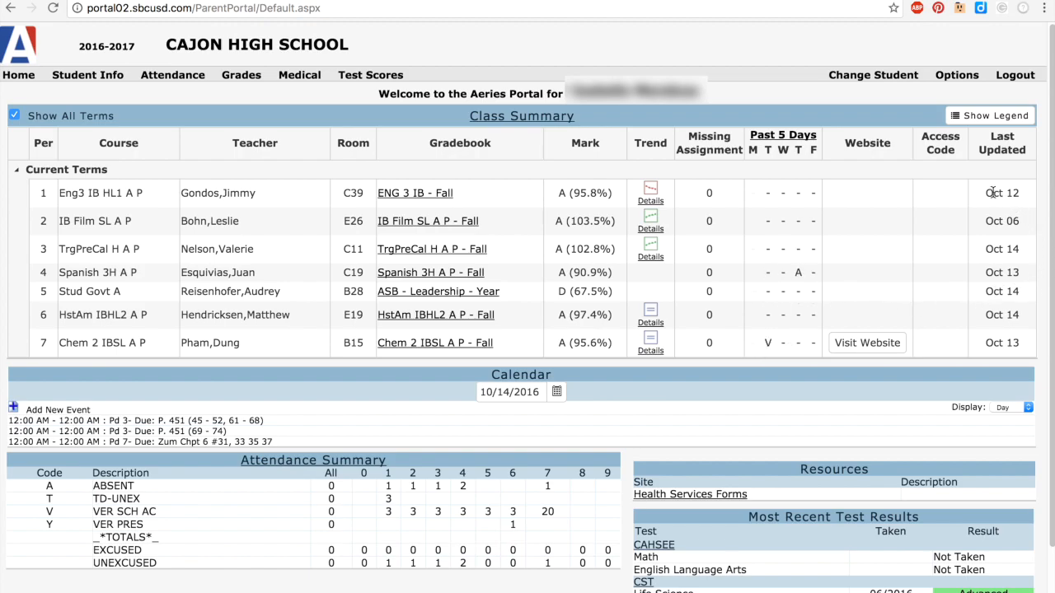
{"action": "mouse_move", "coordinate": [1018, 354]}
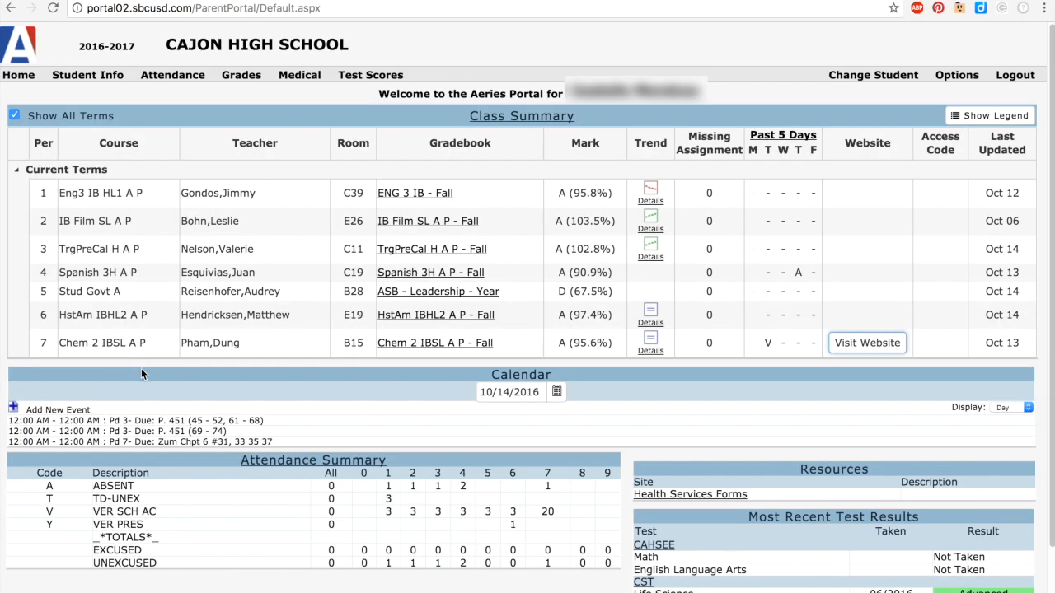
{"action": "mouse_move", "coordinate": [147, 406]}
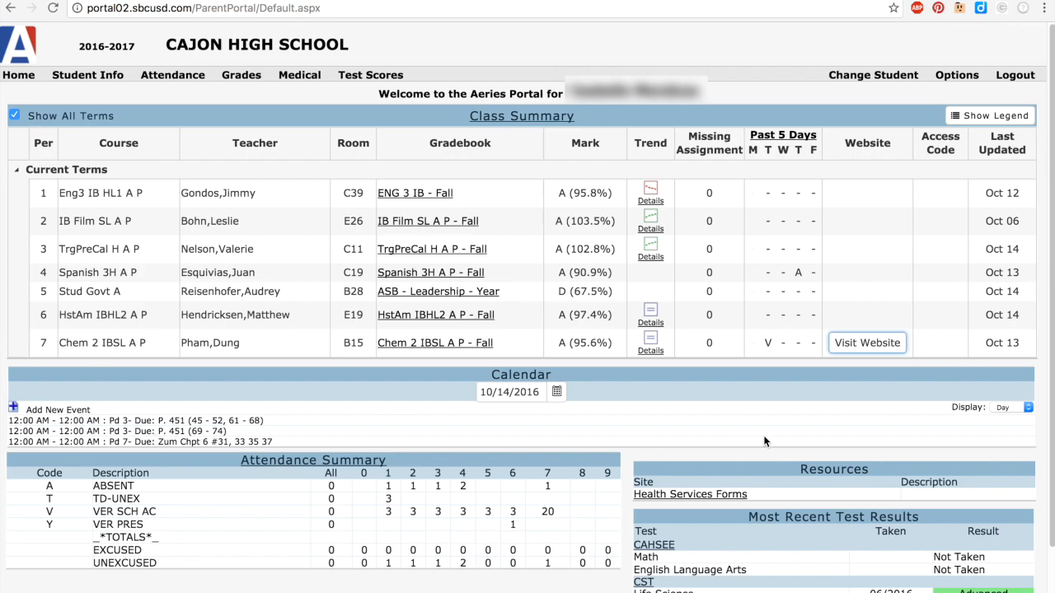
{"action": "left_click", "coordinate": [1013, 407]}
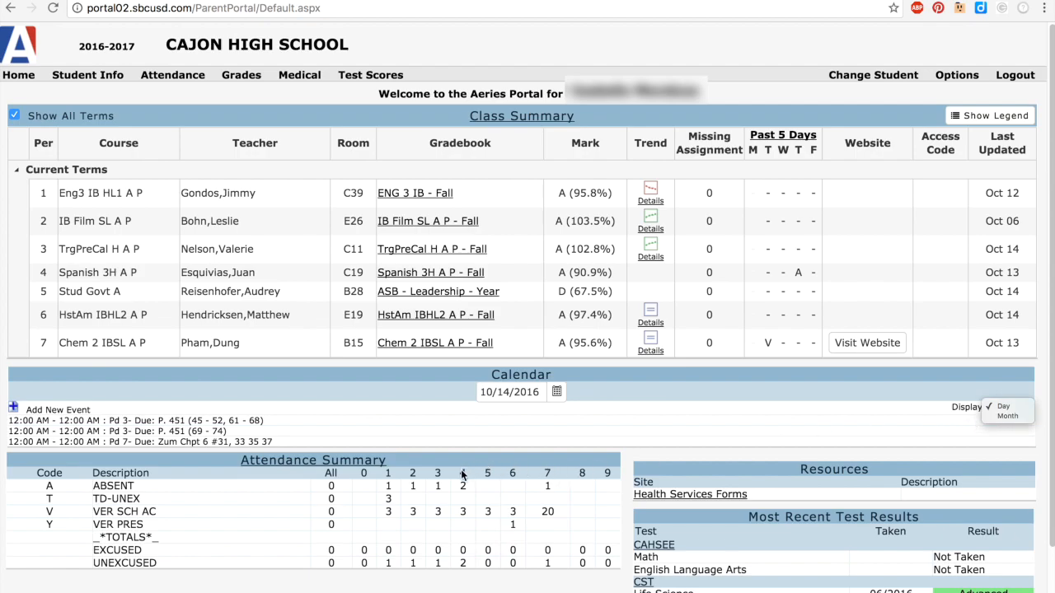
{"action": "mouse_move", "coordinate": [396, 461]}
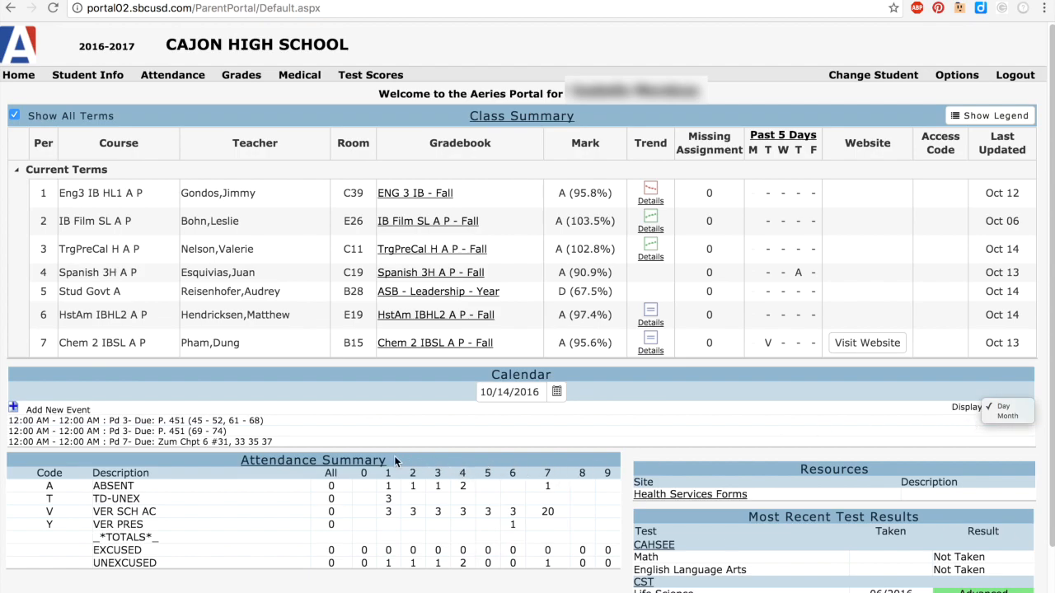
{"action": "mouse_move", "coordinate": [346, 536]}
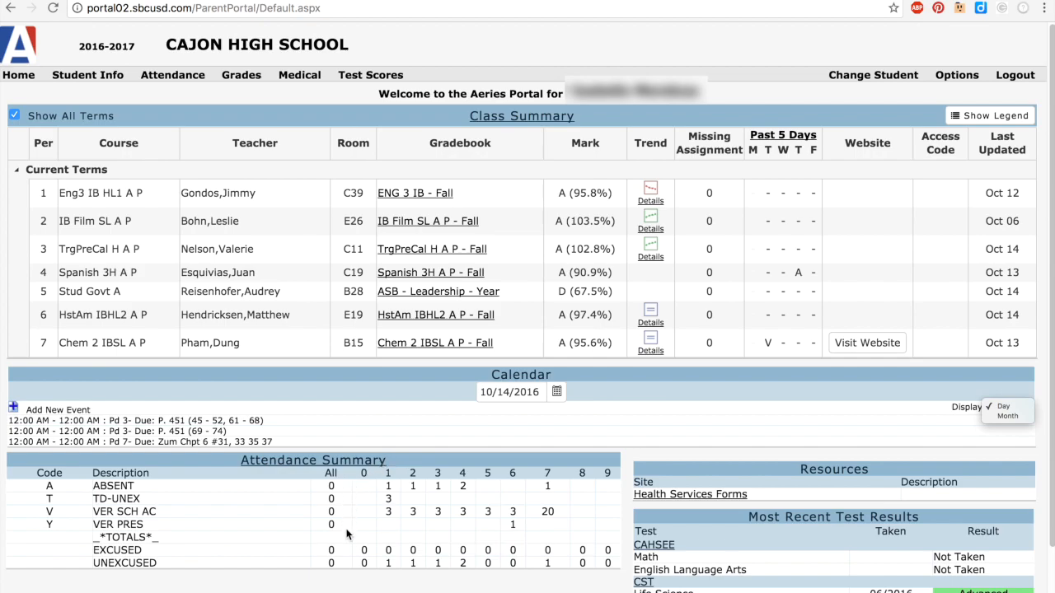
{"action": "mouse_move", "coordinate": [569, 451]}
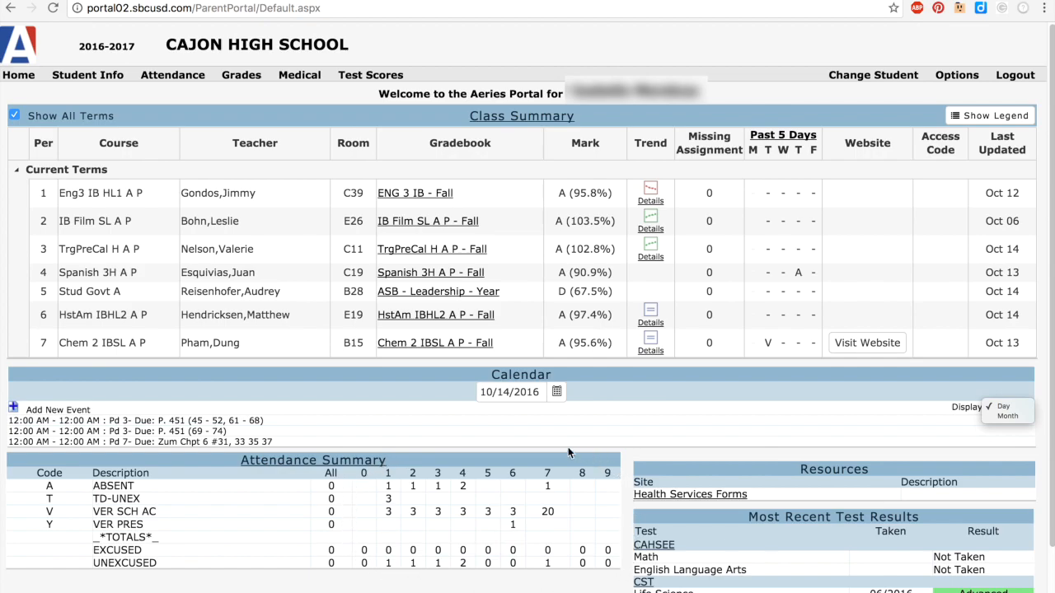
{"action": "mouse_move", "coordinate": [357, 452]}
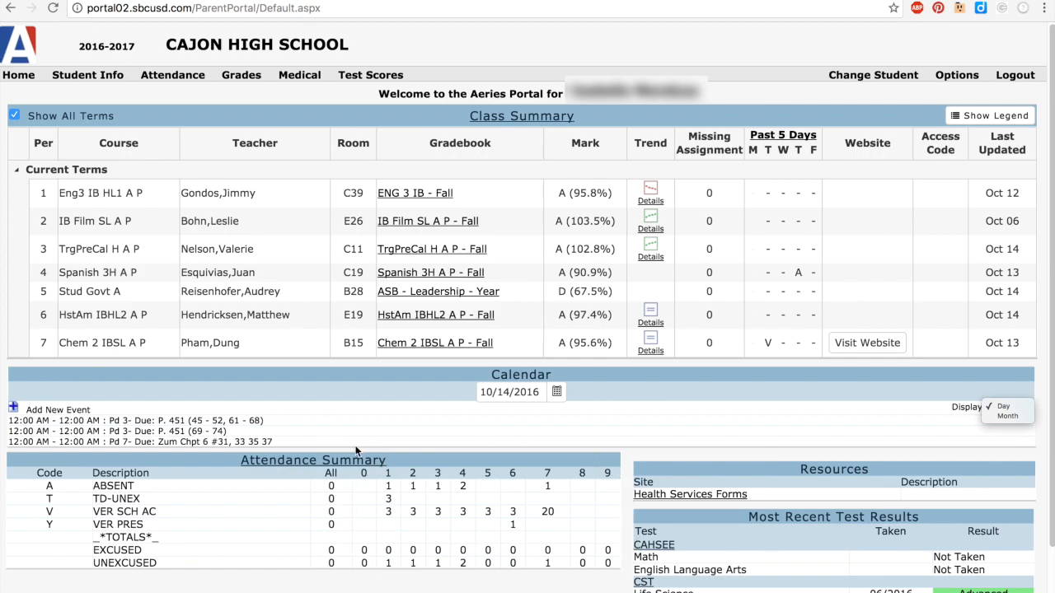
{"action": "mouse_move", "coordinate": [196, 111]}
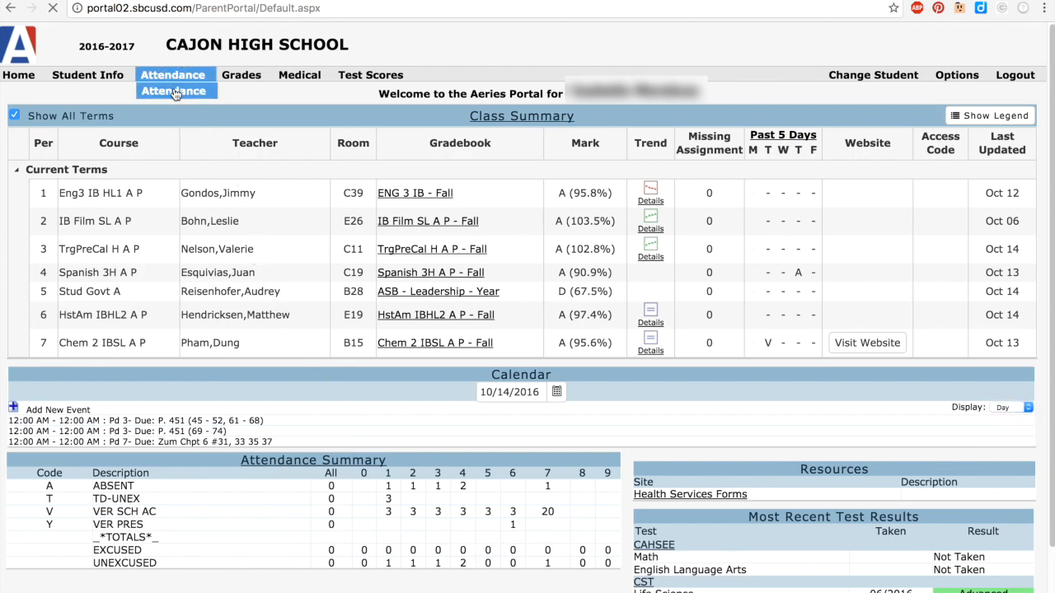
- Open the Attendance page with daily records, then list the Grades options
{"action": "left_click", "coordinate": [174, 91]}
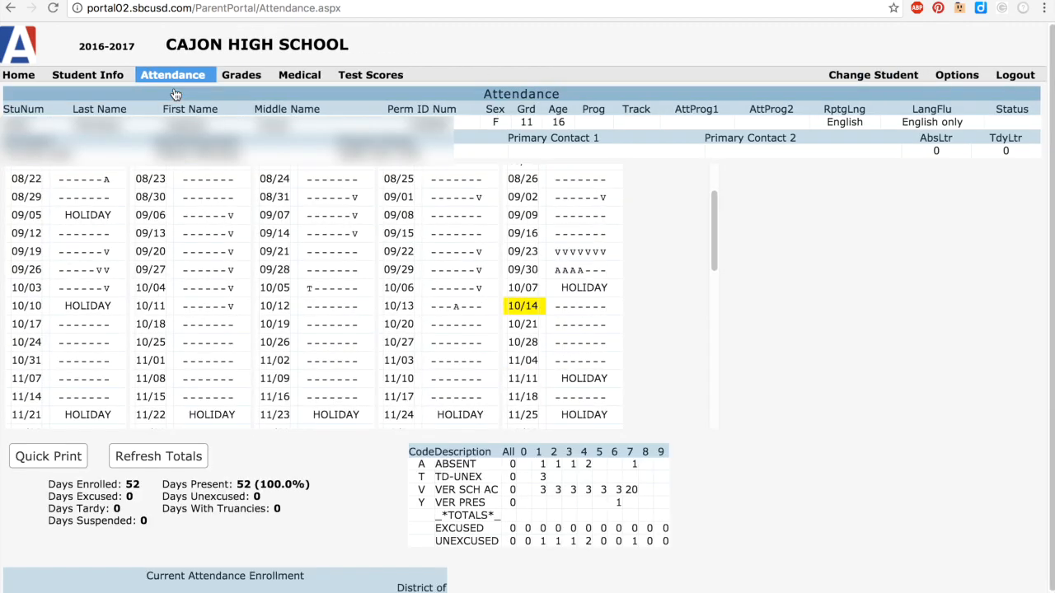
{"action": "mouse_move", "coordinate": [568, 282]}
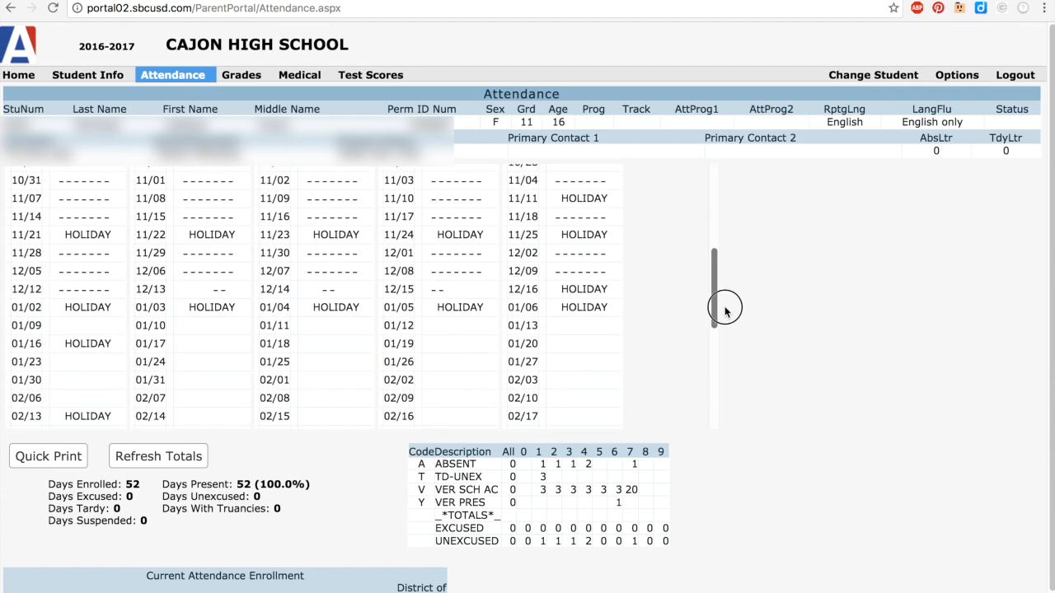
{"action": "left_click", "coordinate": [242, 74]}
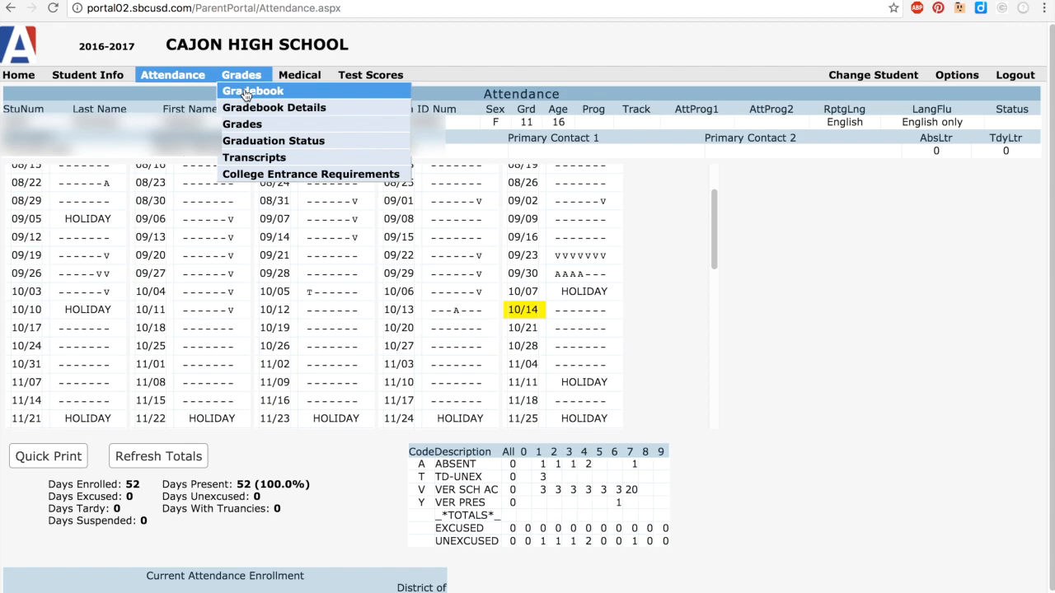
{"action": "left_click", "coordinate": [252, 91]}
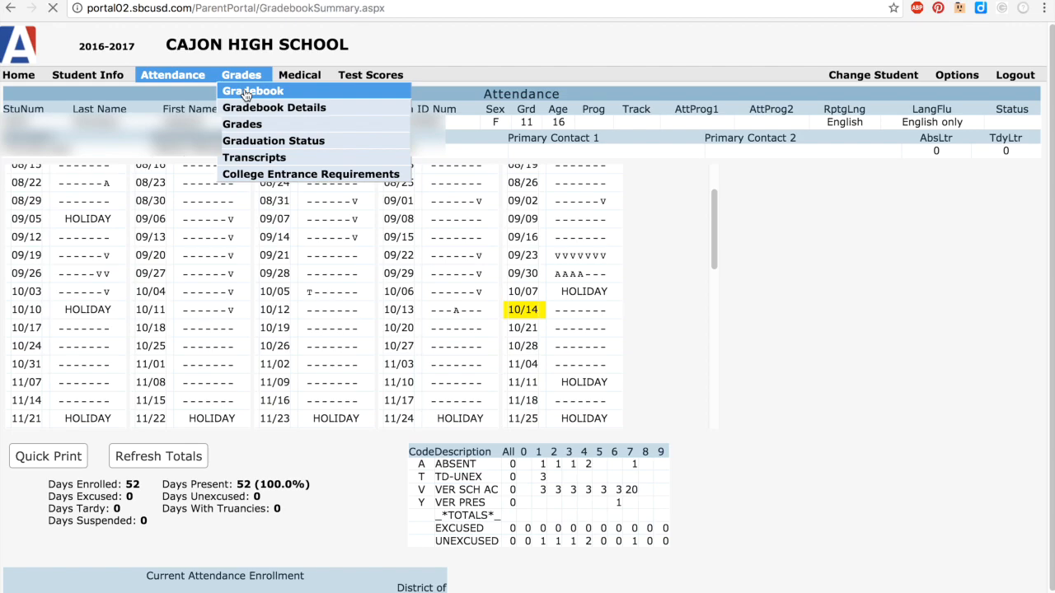
{"action": "left_click", "coordinate": [252, 91]}
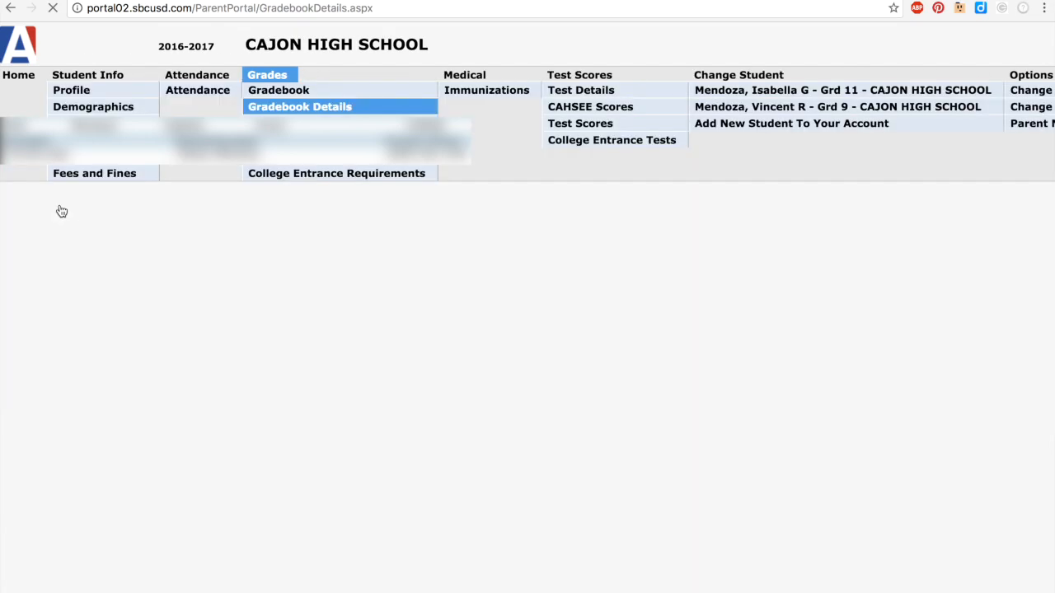
{"action": "left_click", "coordinate": [300, 107]}
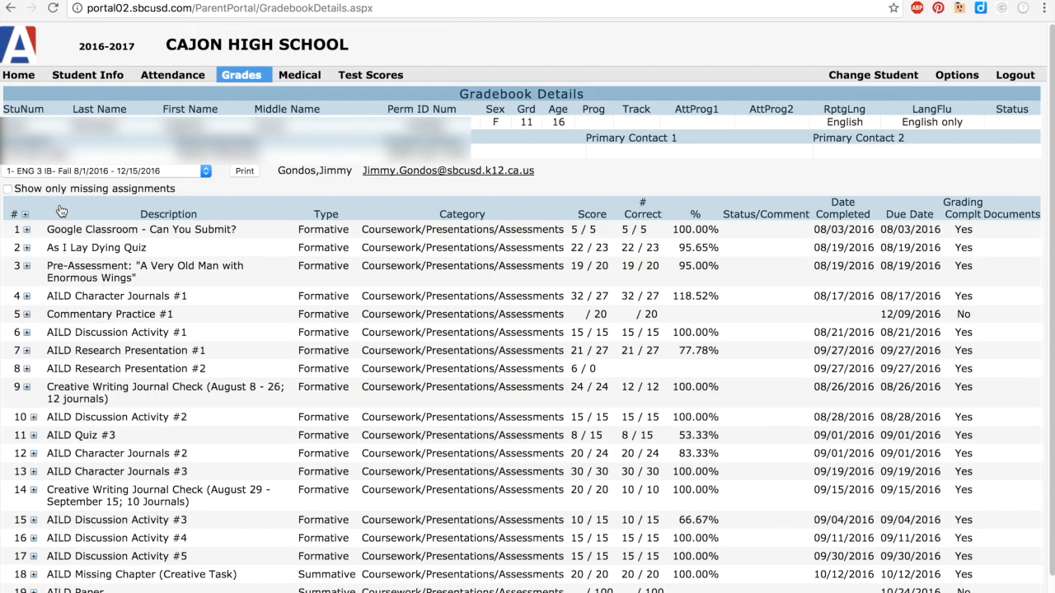
{"action": "mouse_move", "coordinate": [62, 215]}
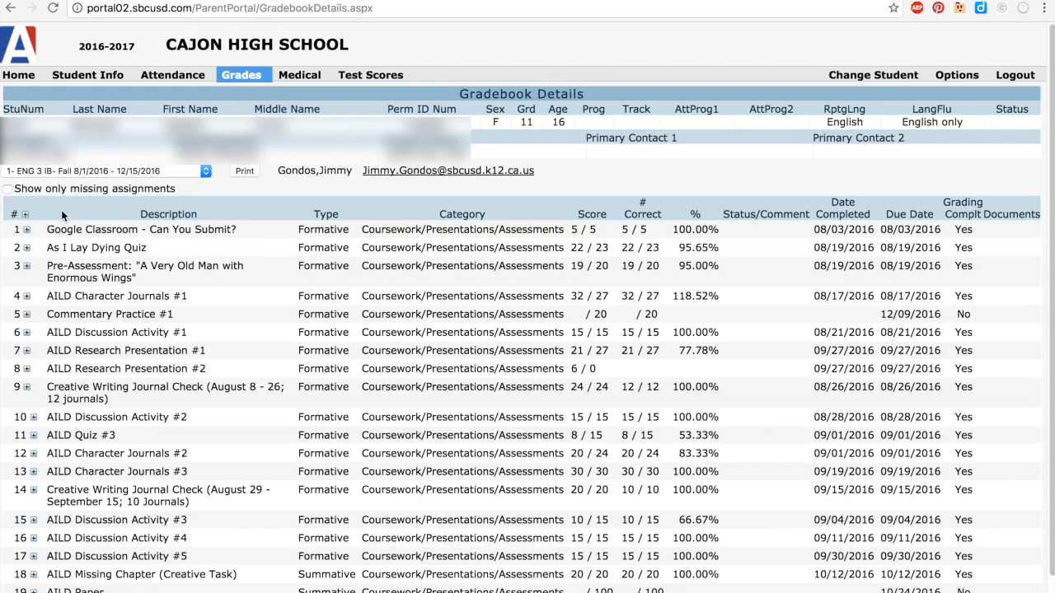
{"action": "mouse_move", "coordinate": [228, 430]}
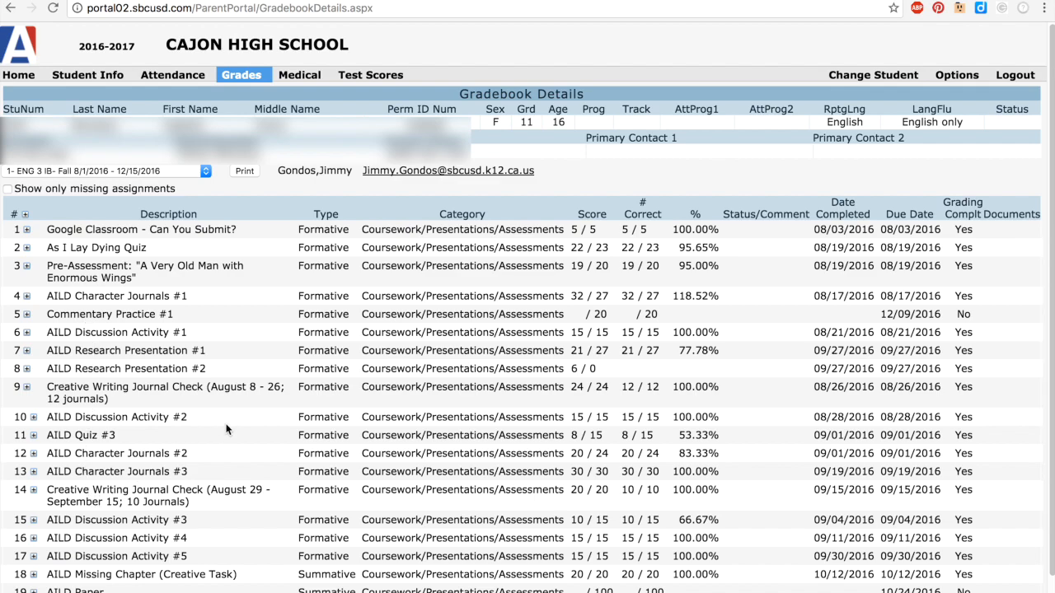
{"action": "mouse_move", "coordinate": [633, 233]}
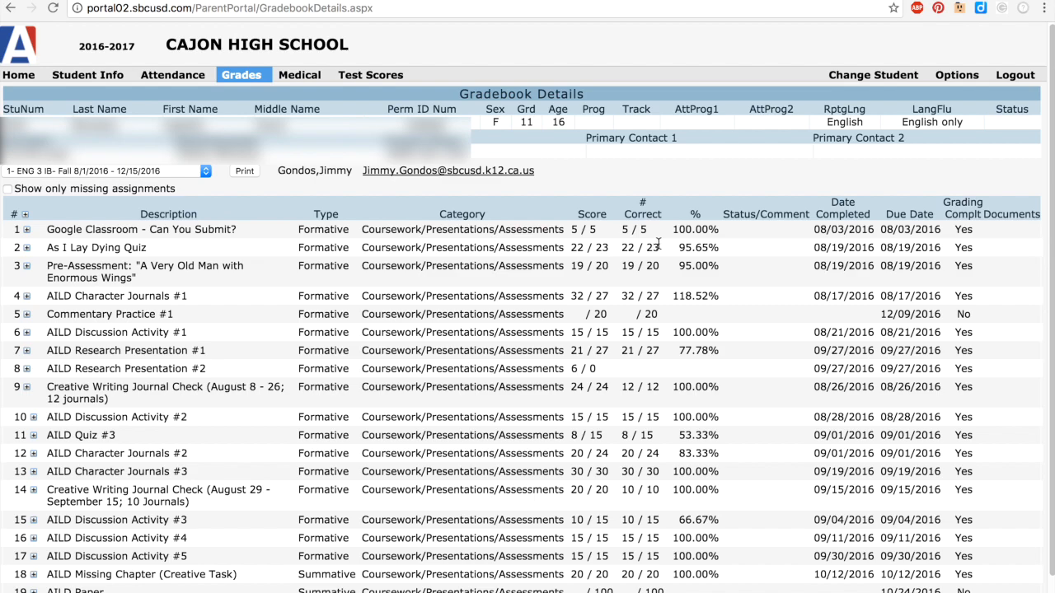
{"action": "mouse_move", "coordinate": [851, 229]}
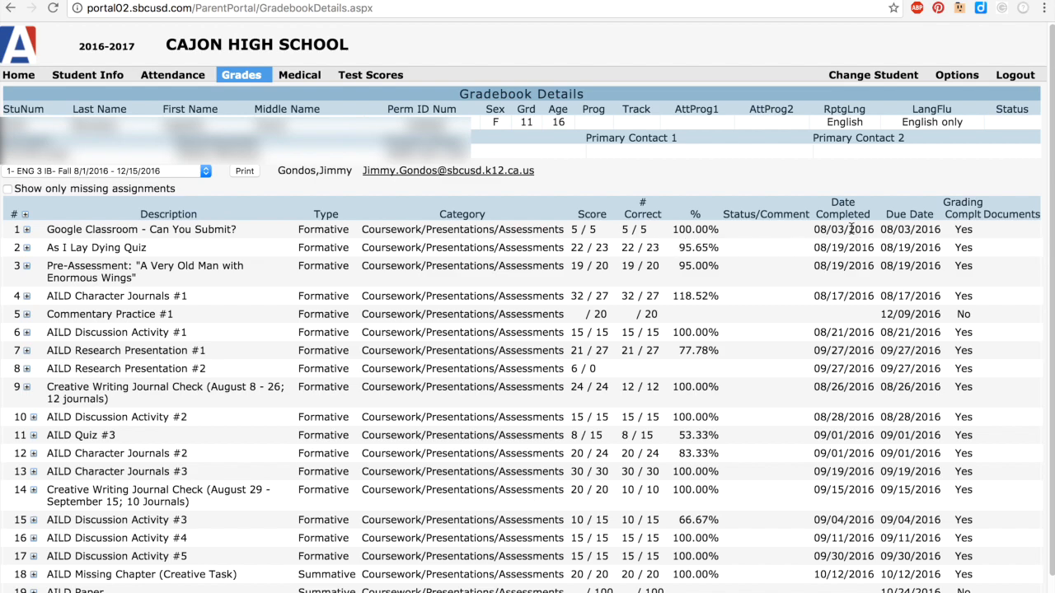
{"action": "mouse_move", "coordinate": [905, 242]}
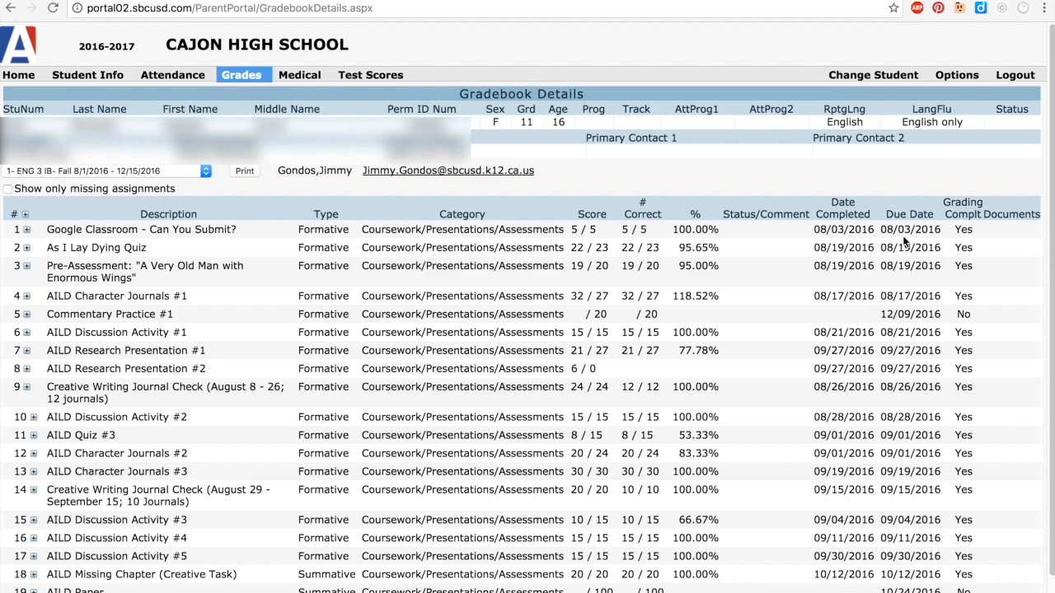
{"action": "mouse_move", "coordinate": [283, 220]}
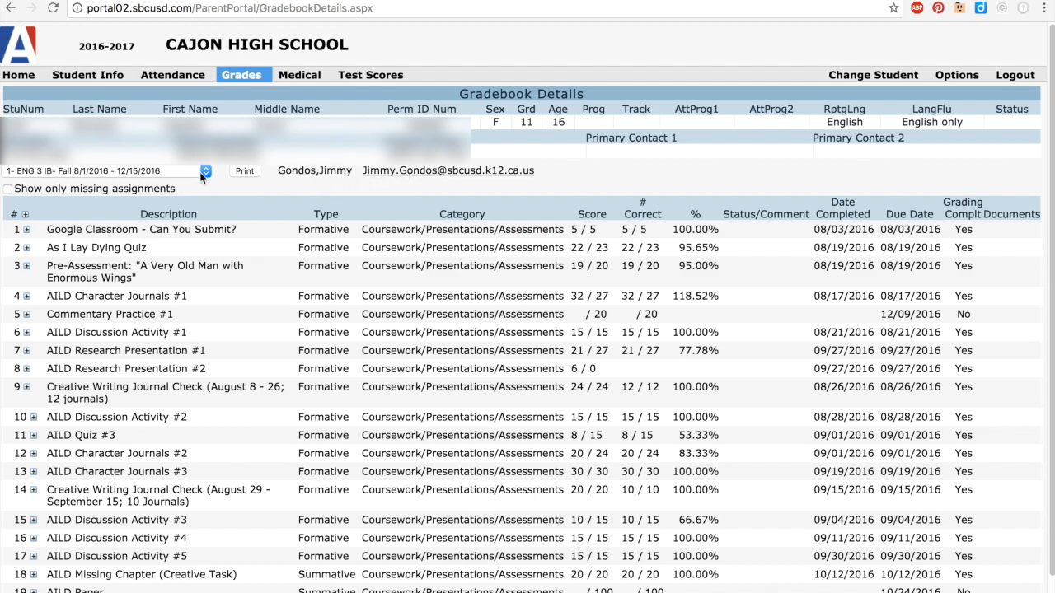
- Open the class dropdown and switch the gradebook to 4- Spanish 3H A P
{"action": "left_click", "coordinate": [205, 170]}
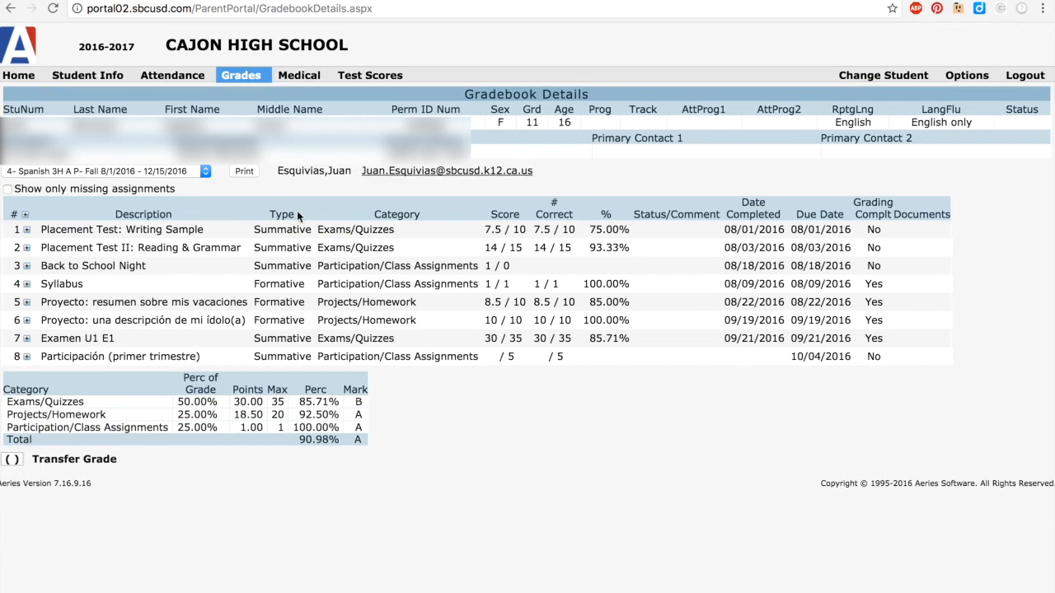
- Choose Parent Notification Preferences from the account Options menu
{"action": "left_click", "coordinate": [966, 75]}
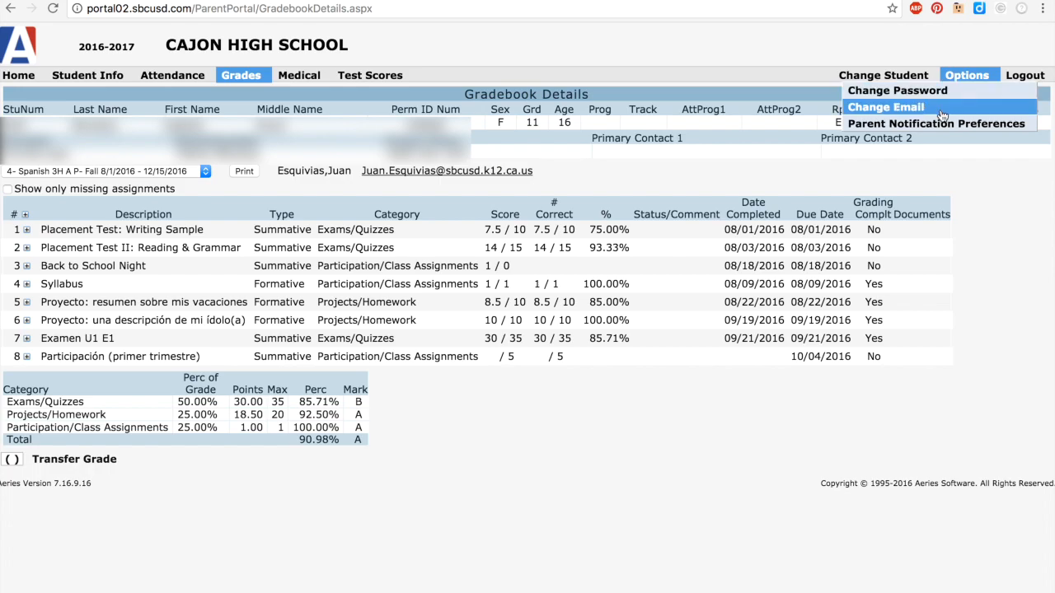
{"action": "mouse_move", "coordinate": [937, 122]}
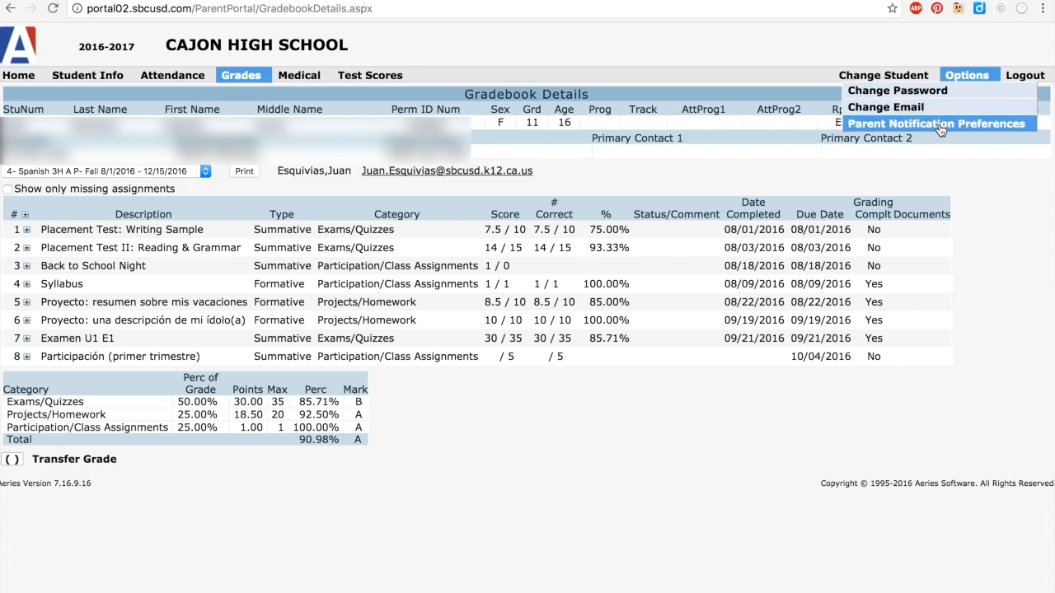
{"action": "left_click", "coordinate": [937, 124]}
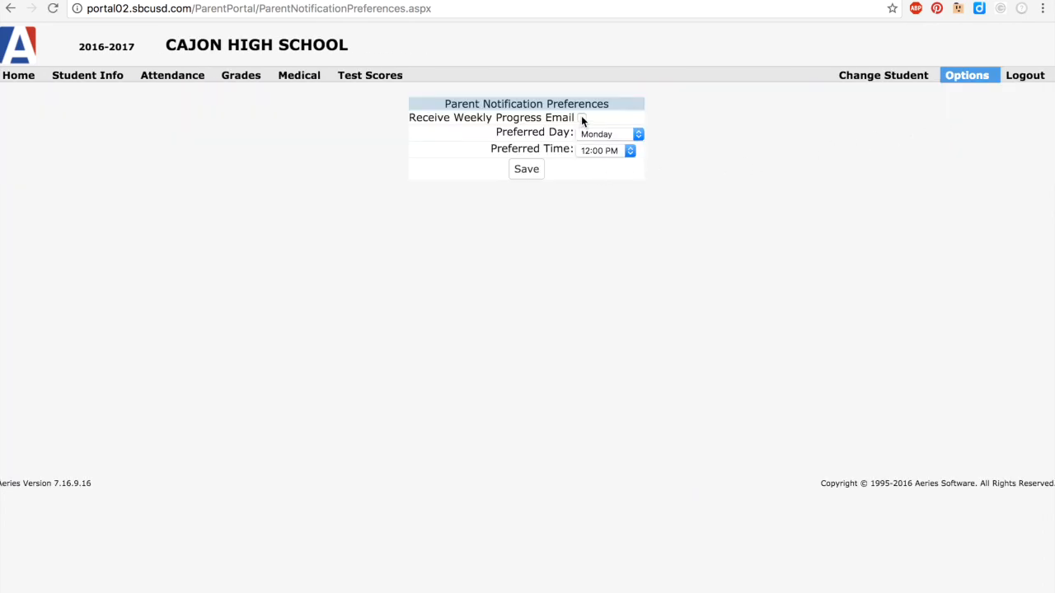
- Enable weekly progress emails on Friday at 12:00 PM and save the settings
{"action": "left_click", "coordinate": [582, 117]}
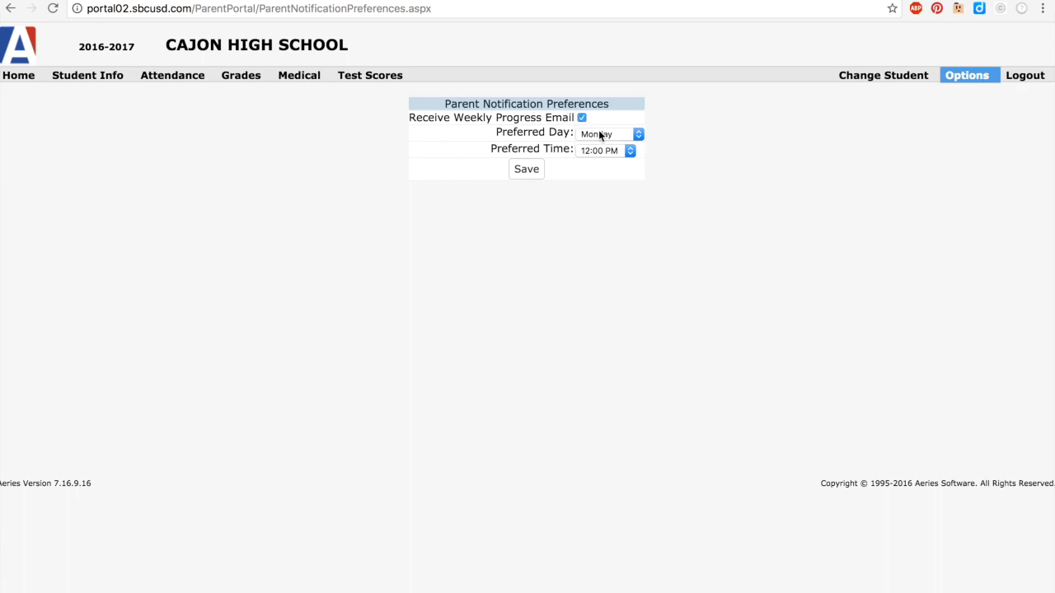
{"action": "left_click", "coordinate": [610, 134]}
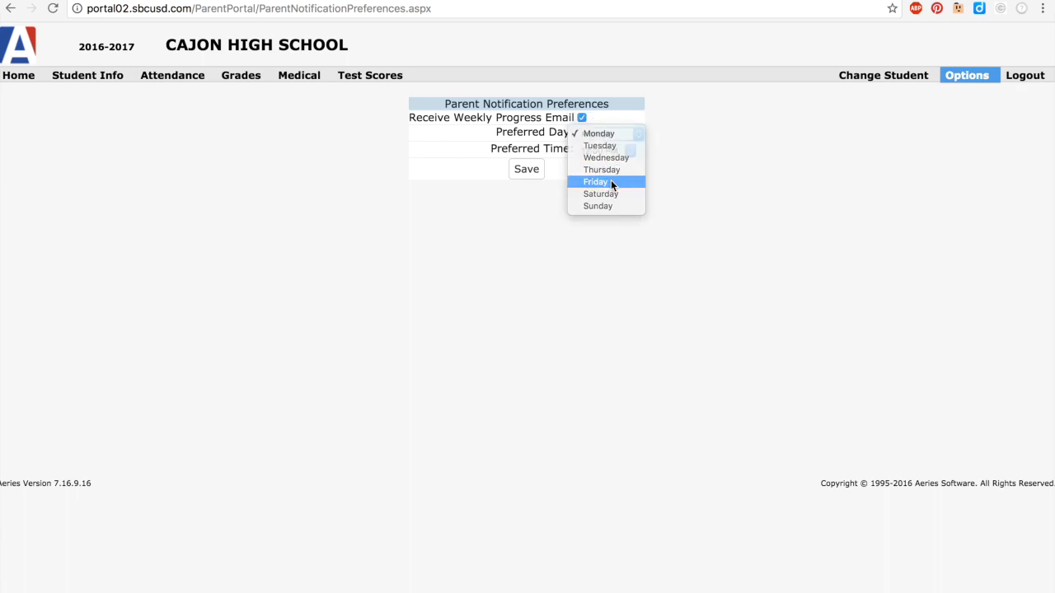
{"action": "left_click", "coordinate": [594, 181]}
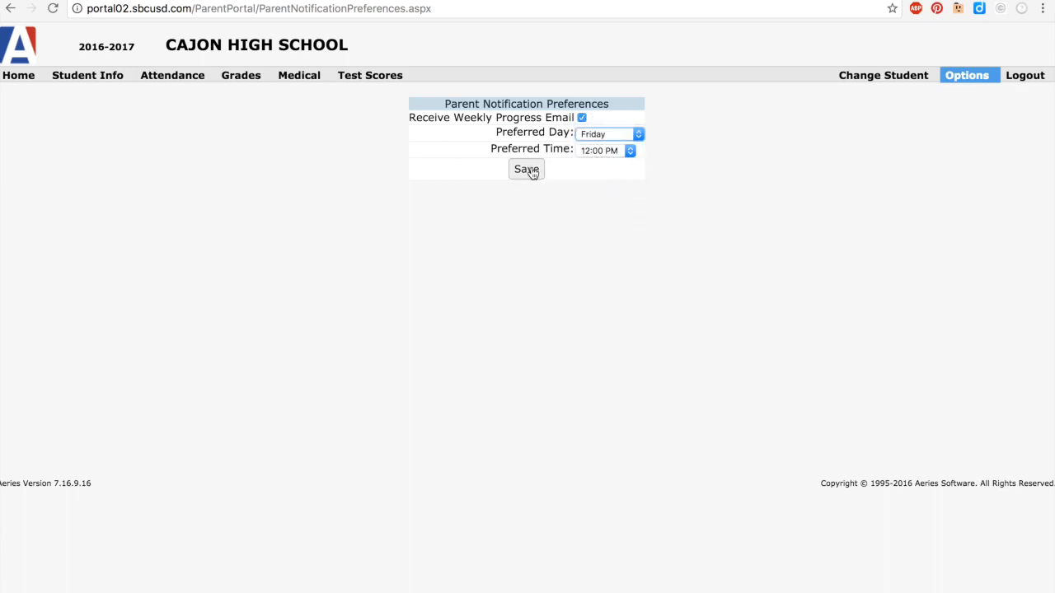
{"action": "left_click", "coordinate": [526, 169]}
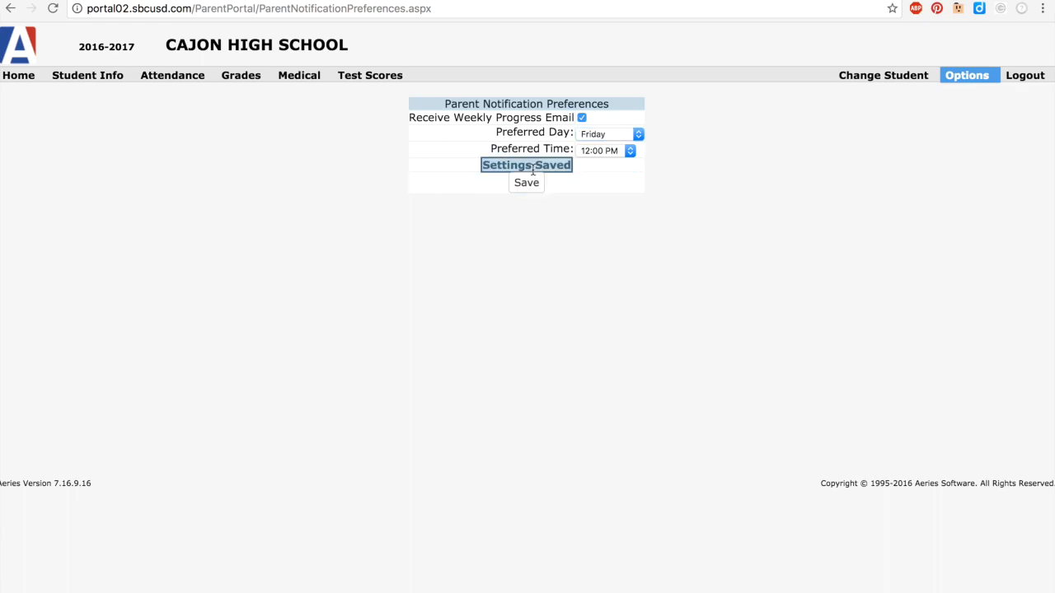
{"action": "mouse_move", "coordinate": [639, 219]}
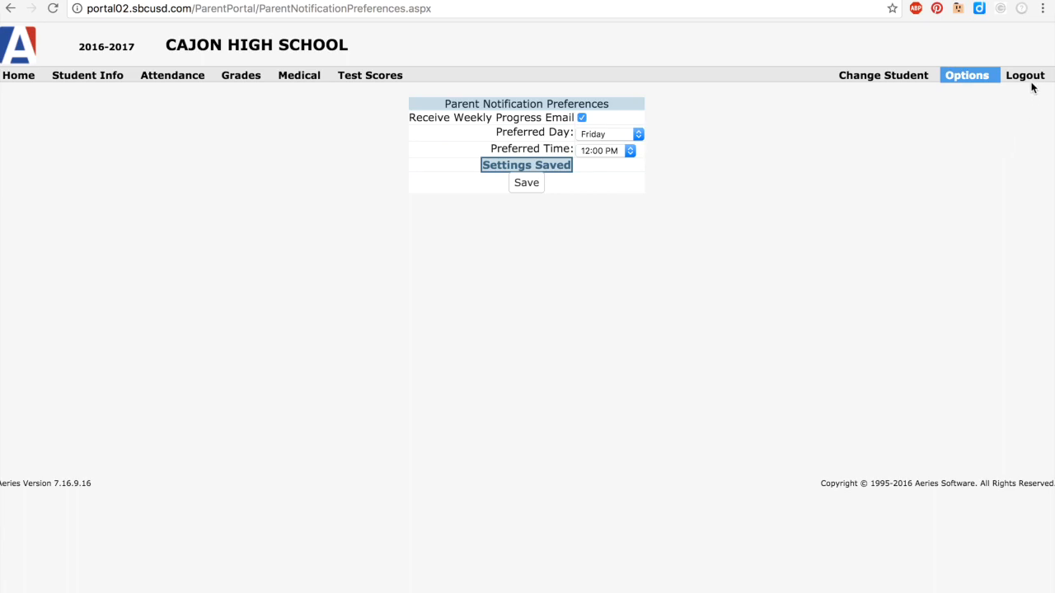
{"action": "mouse_move", "coordinate": [1025, 79]}
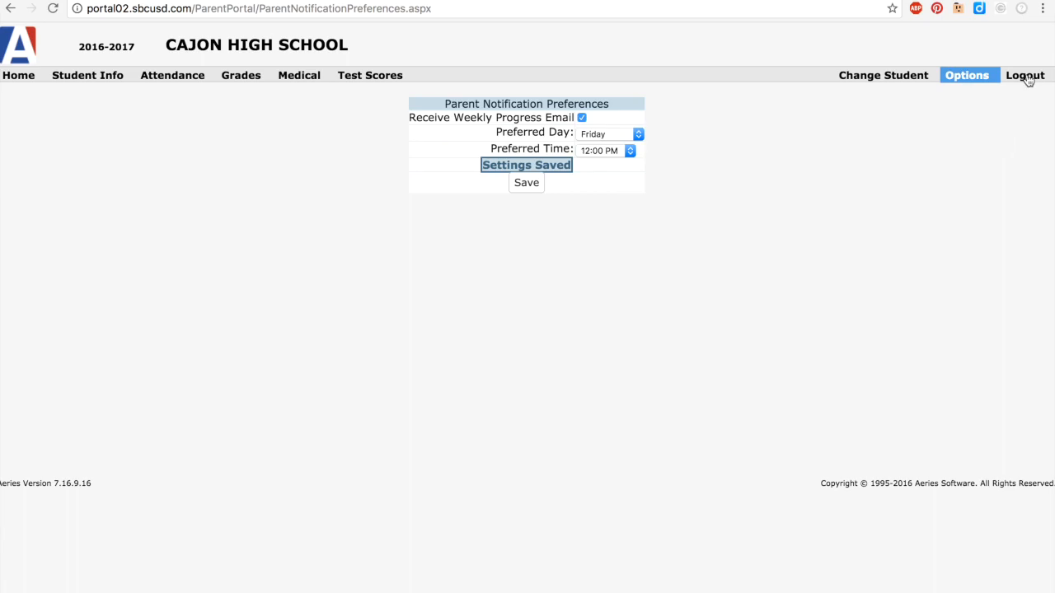
- Log out of the parent portal and go to sbcusd.com
{"action": "left_click", "coordinate": [1024, 75]}
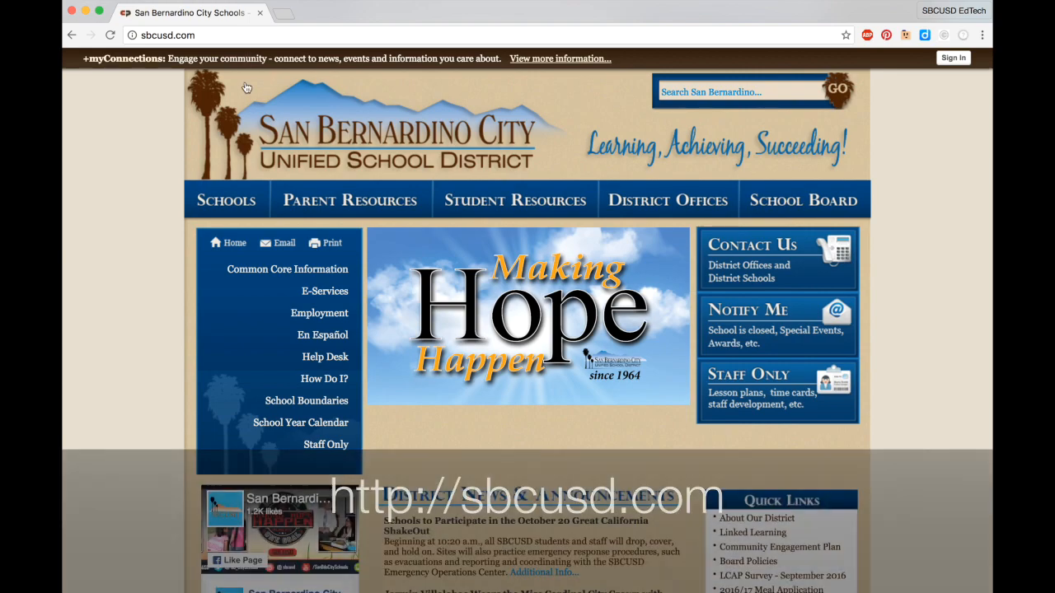
- Choose Grades & Attendance under Parent Resources on the district site
{"action": "left_click", "coordinate": [349, 201]}
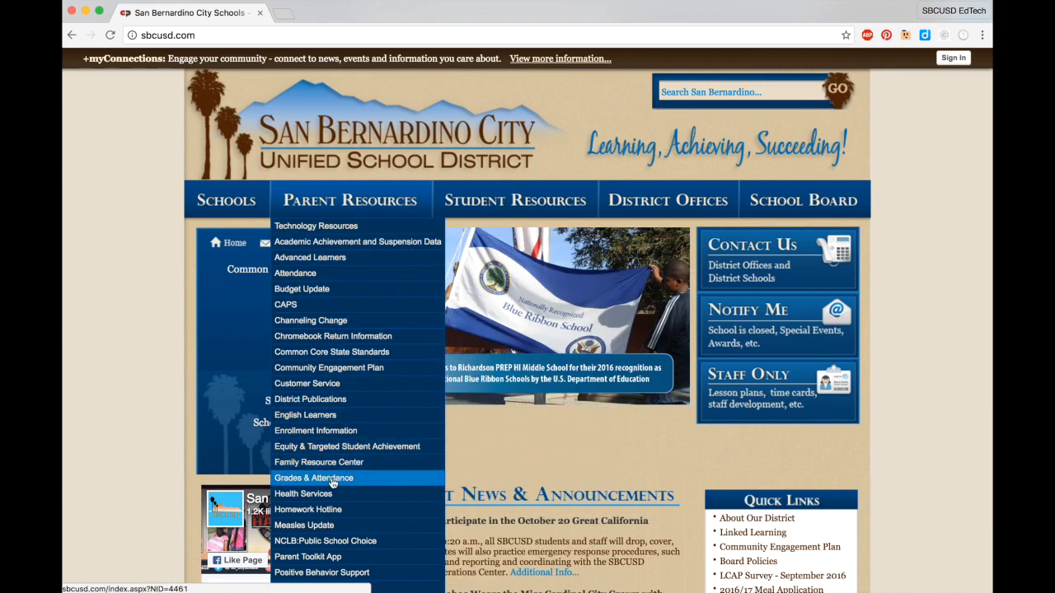
{"action": "left_click", "coordinate": [313, 478]}
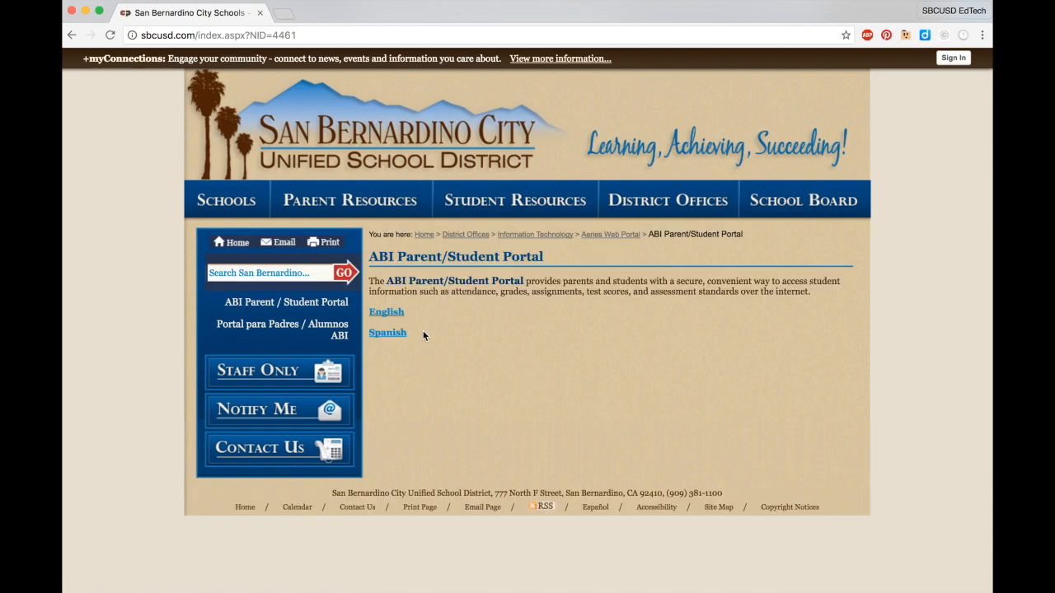
{"action": "mouse_move", "coordinate": [387, 332]}
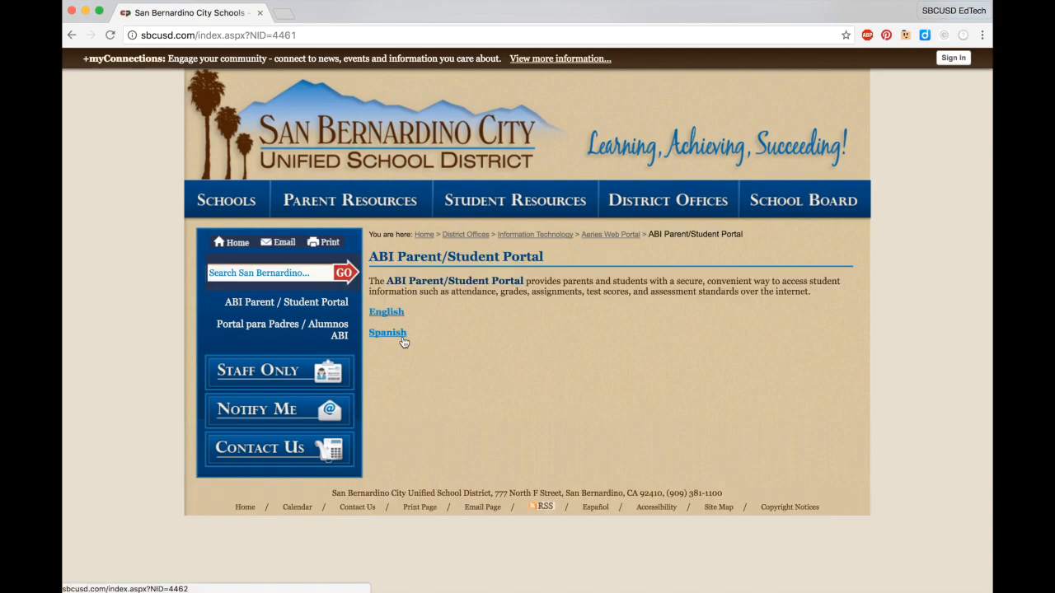
- Open the English portal FAQ and scroll through access, login and internet answers
{"action": "left_click", "coordinate": [386, 311]}
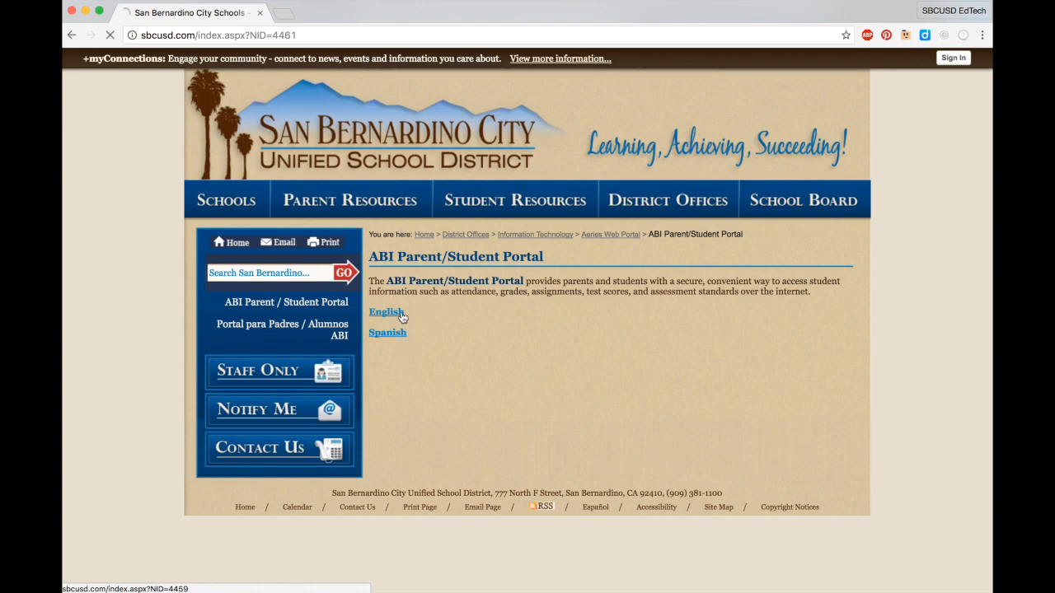
{"action": "left_click", "coordinate": [386, 312]}
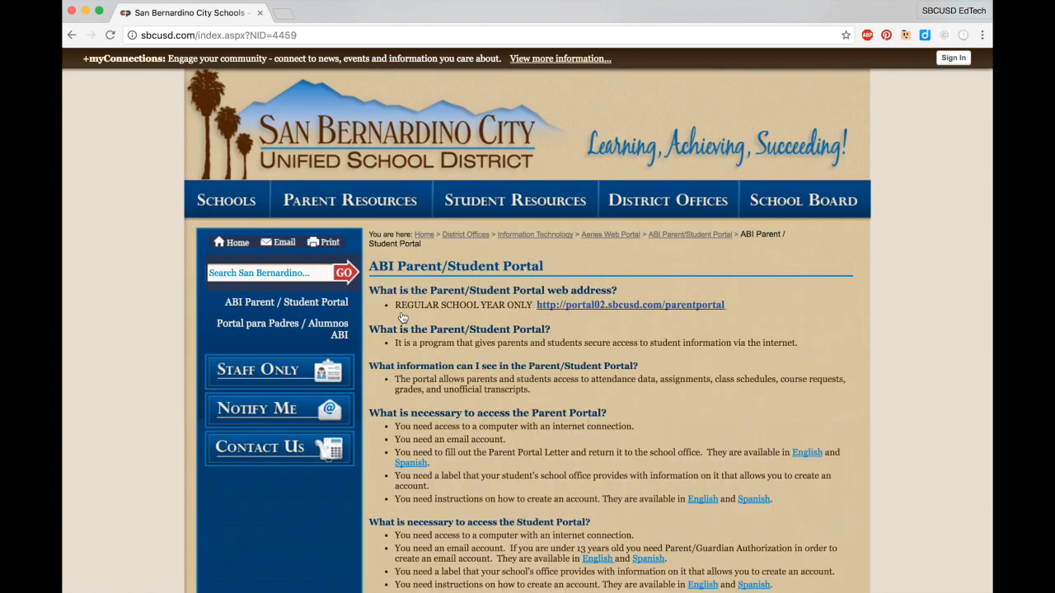
{"action": "mouse_move", "coordinate": [490, 409]}
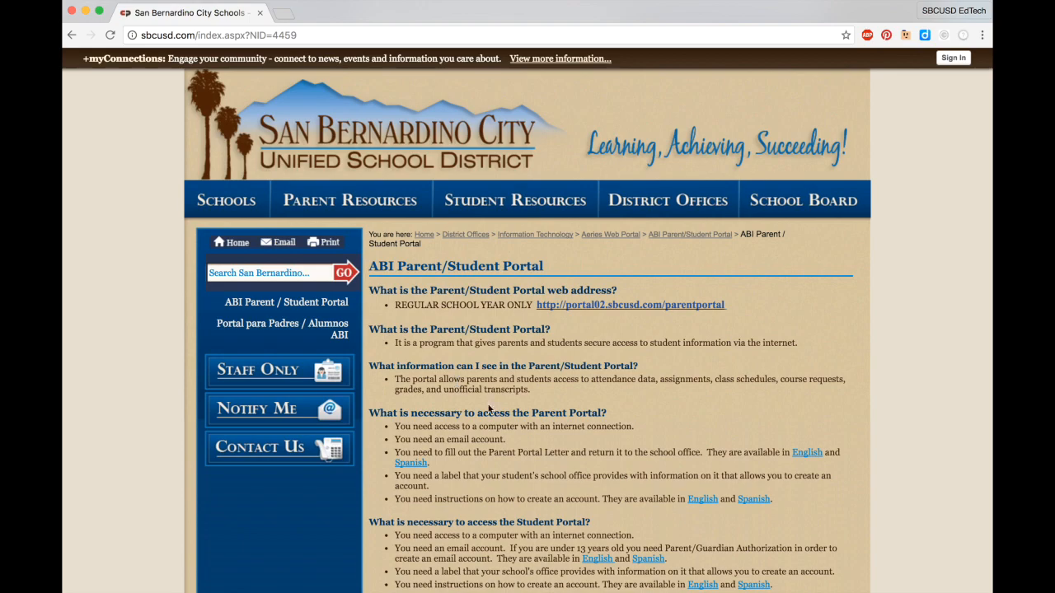
{"action": "scroll", "scroll_direction": "down", "scroll_amount": 3}
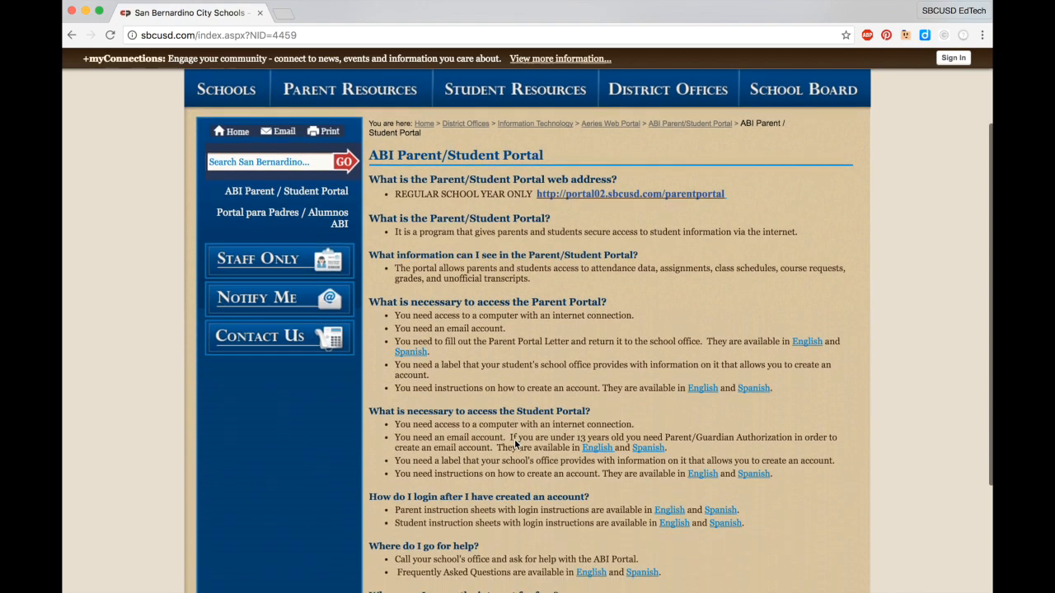
{"action": "scroll", "scroll_direction": "down", "scroll_amount": 3}
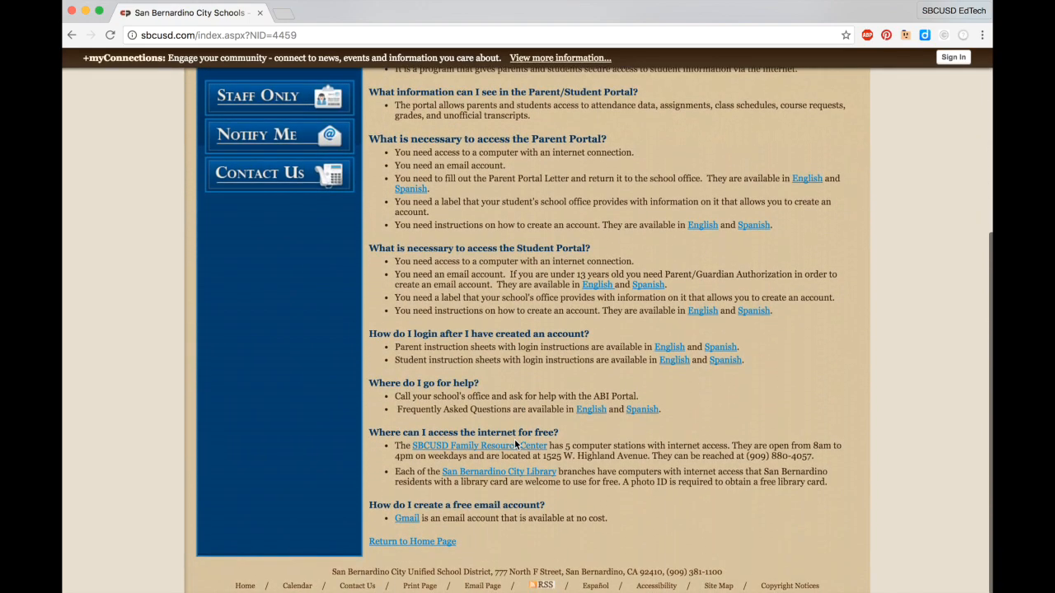